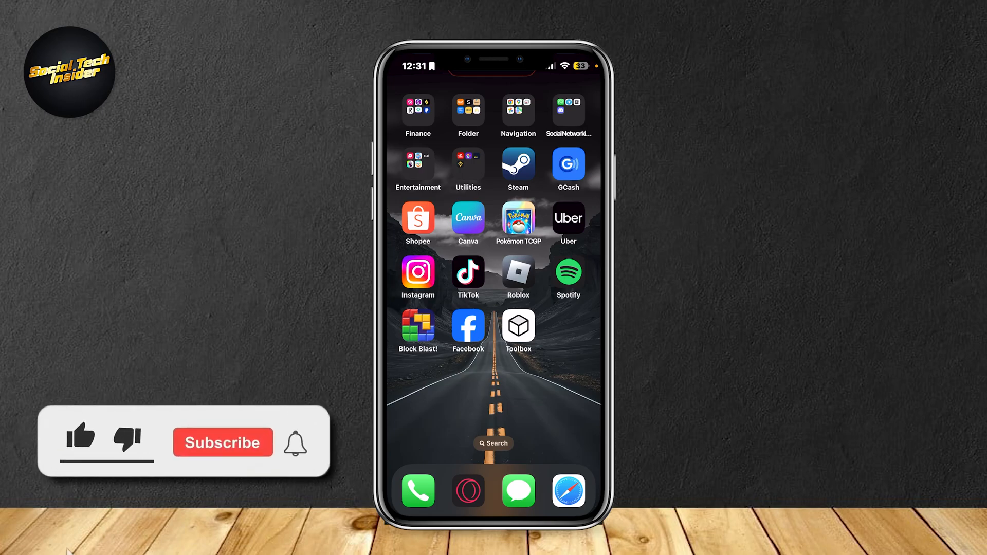
# Step: Launch Safari from the Home Screen and search Google for "facebook support"
pyautogui.click(81, 437)
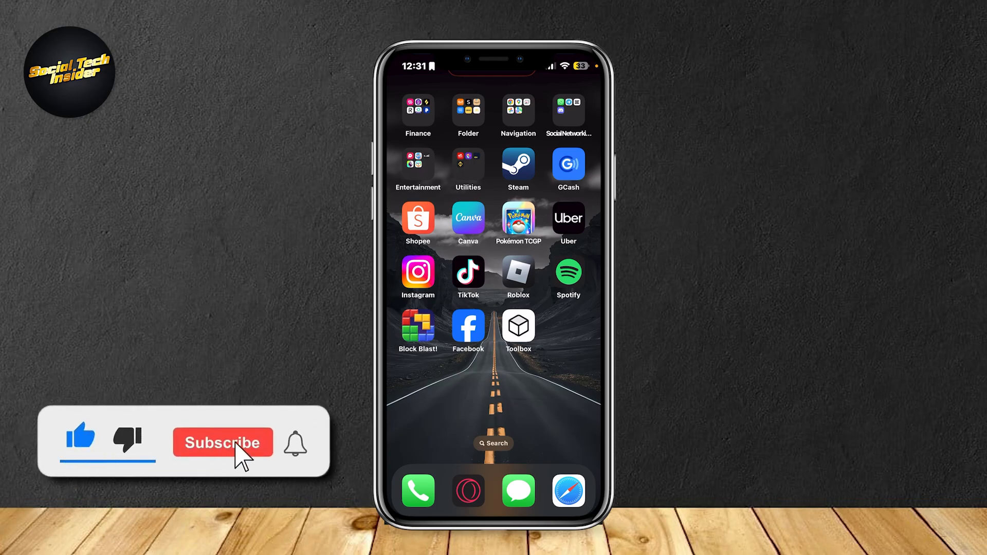
pyautogui.click(222, 442)
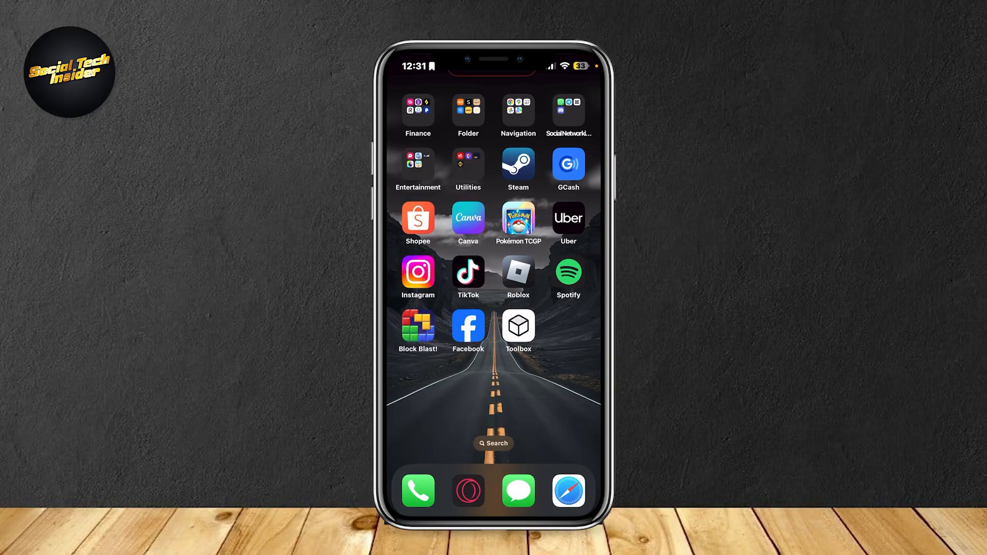
pyautogui.click(568, 492)
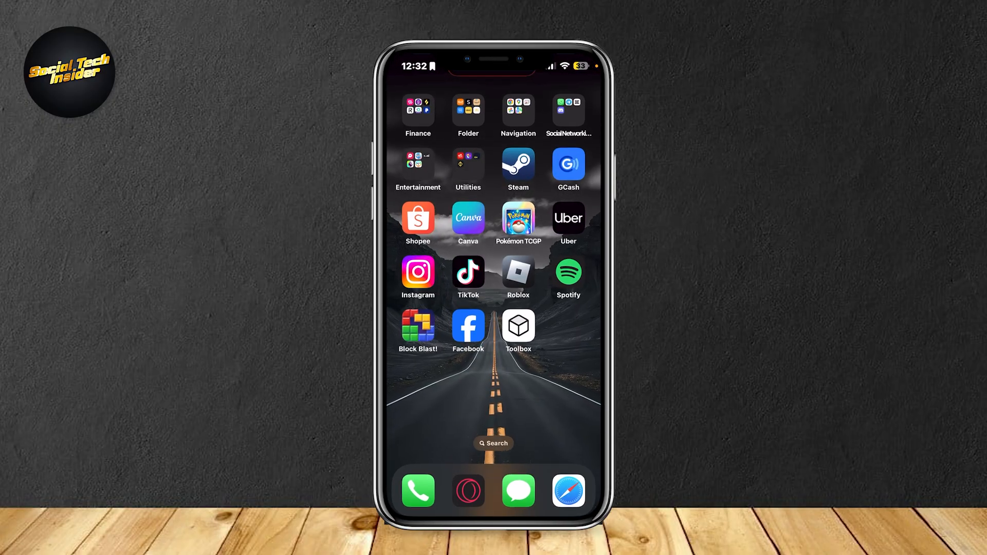
pyautogui.click(565, 490)
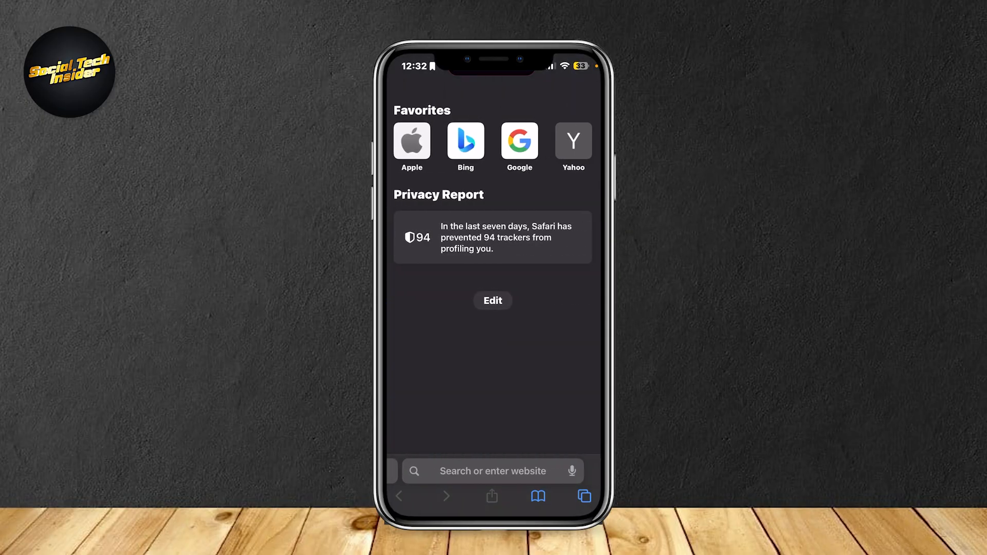
pyautogui.click(493, 471)
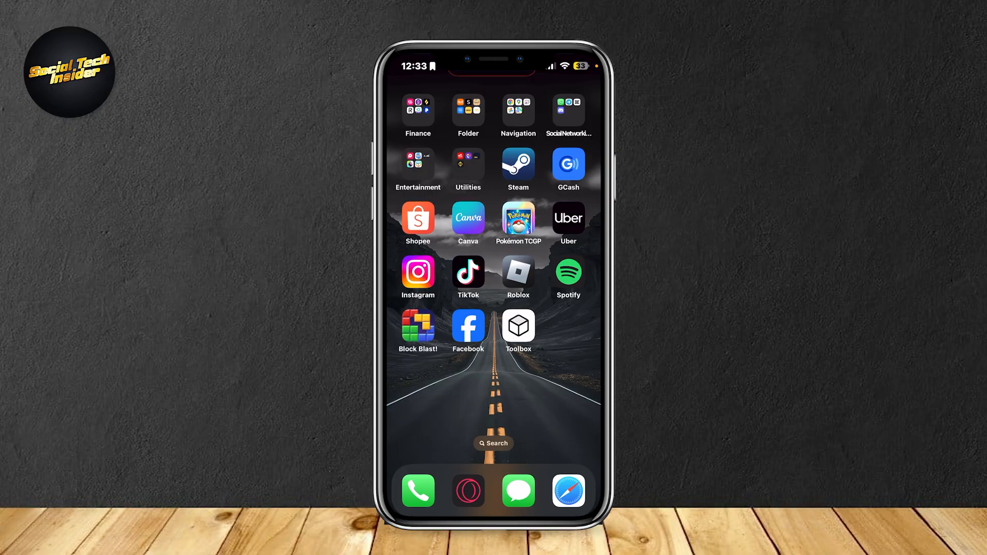
pyautogui.click(468, 327)
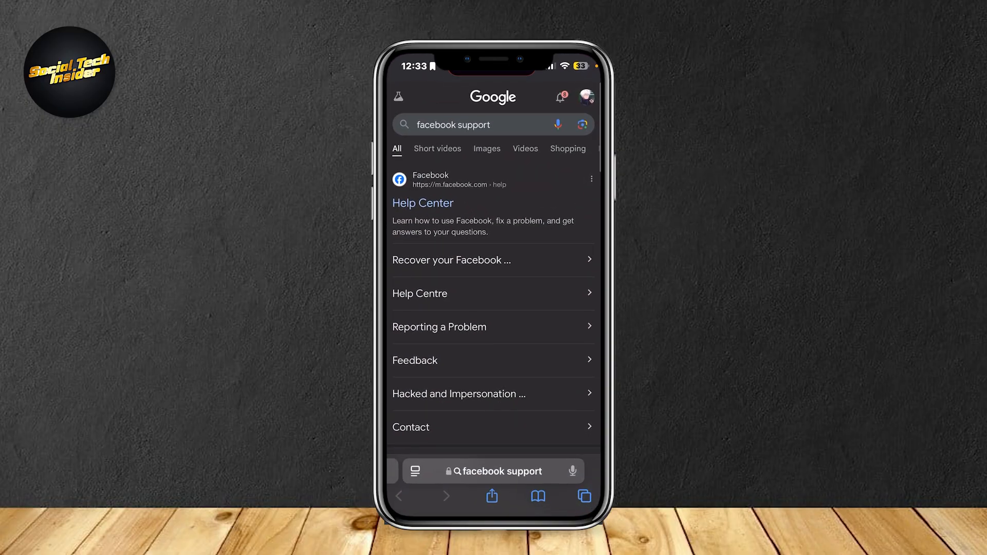
# Step: Leave Safari and return to the iPhone Home Screen
pyautogui.click(493, 472)
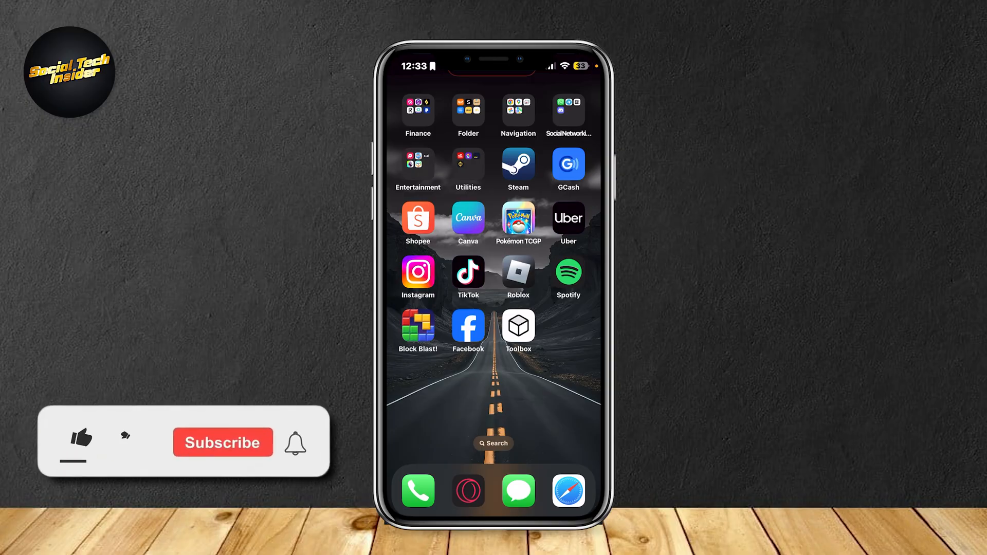
pyautogui.click(80, 441)
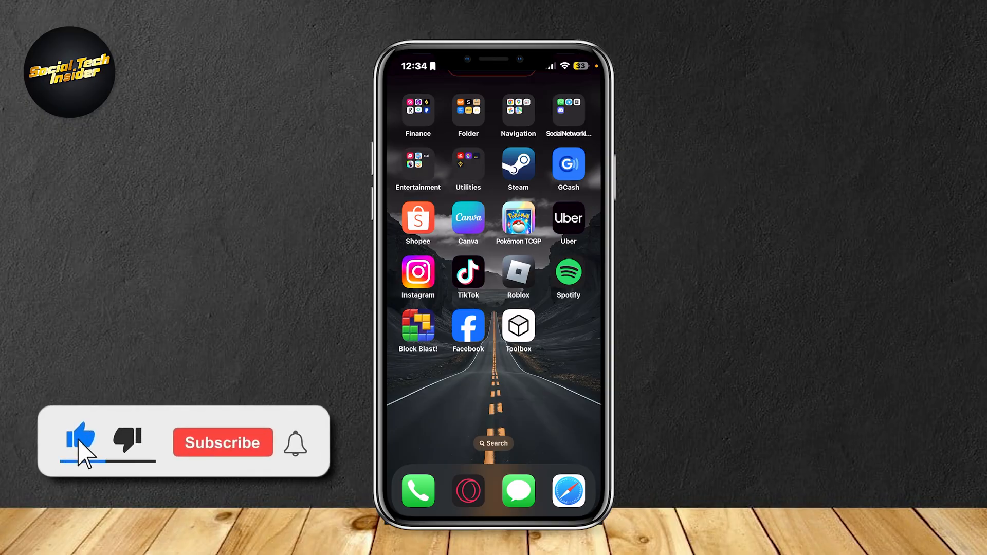
pyautogui.click(222, 442)
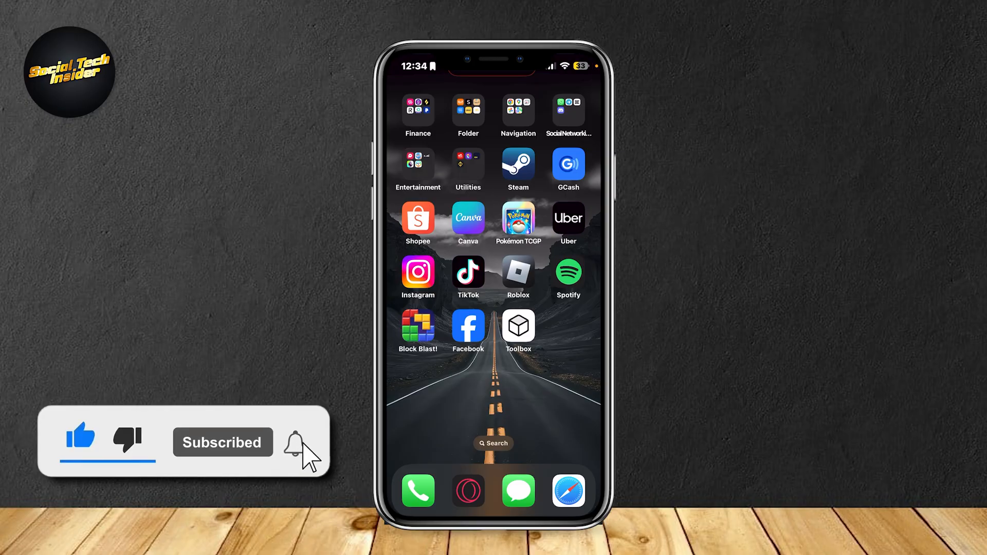